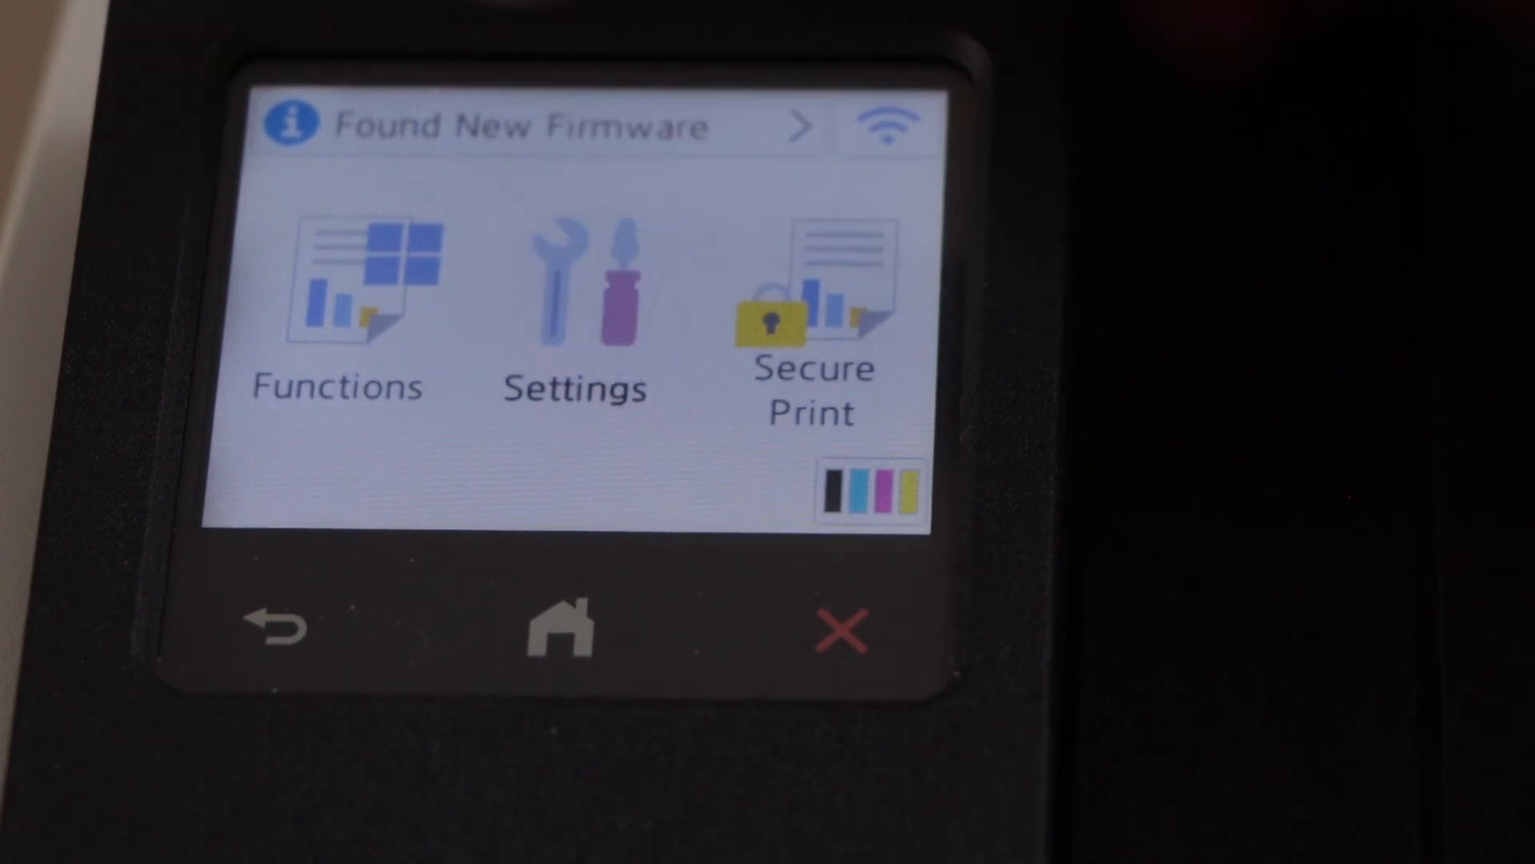
- Reach the All Settings list scrolled down to Print Reports, Machine Information and Initial Setup
{"action": "left_click", "coordinate": [574, 304]}
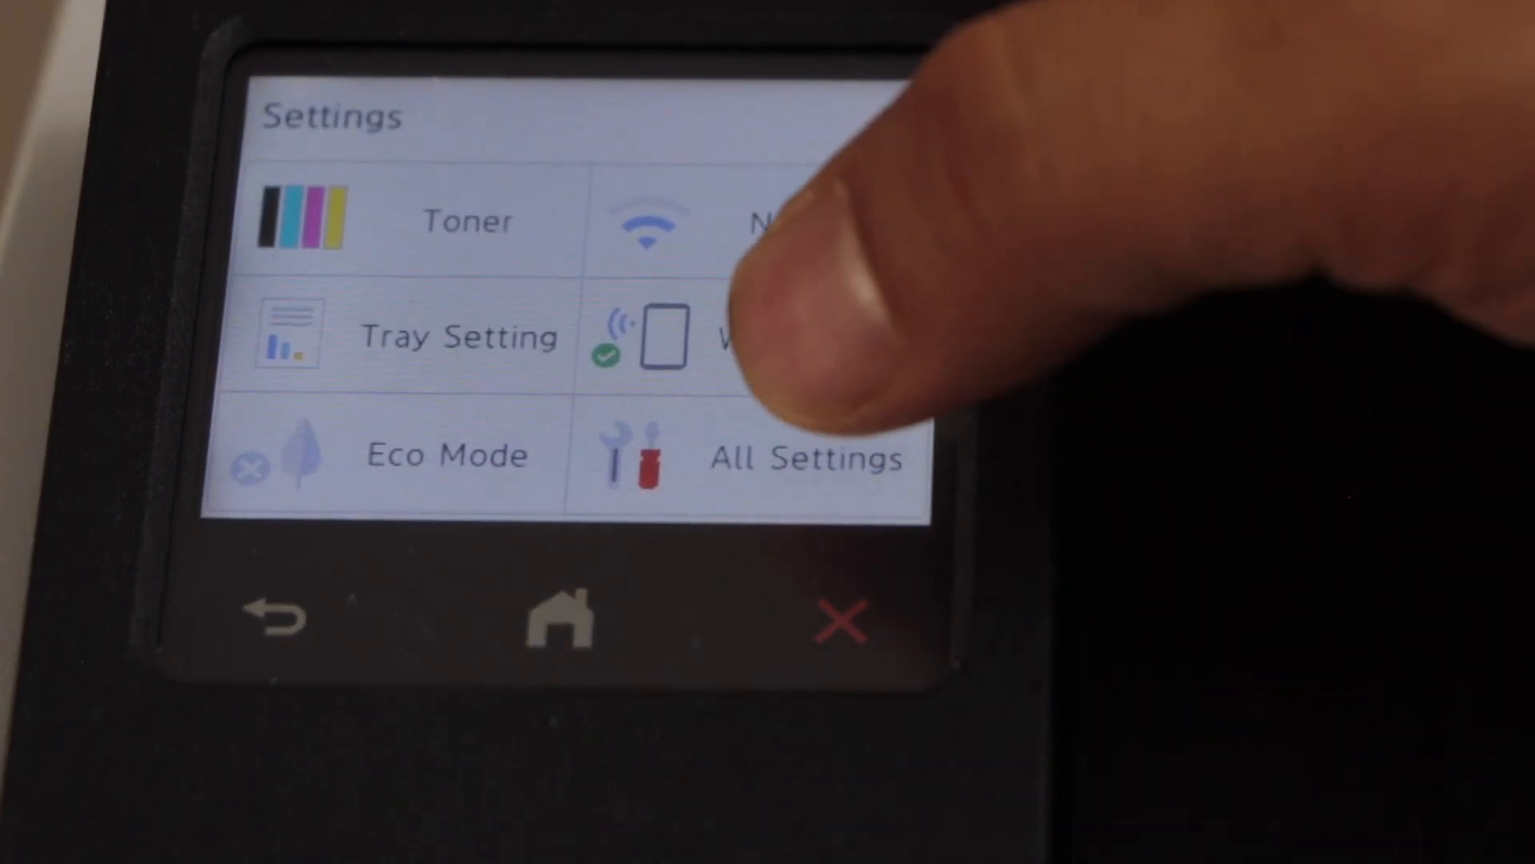
{"action": "left_click", "coordinate": [804, 457]}
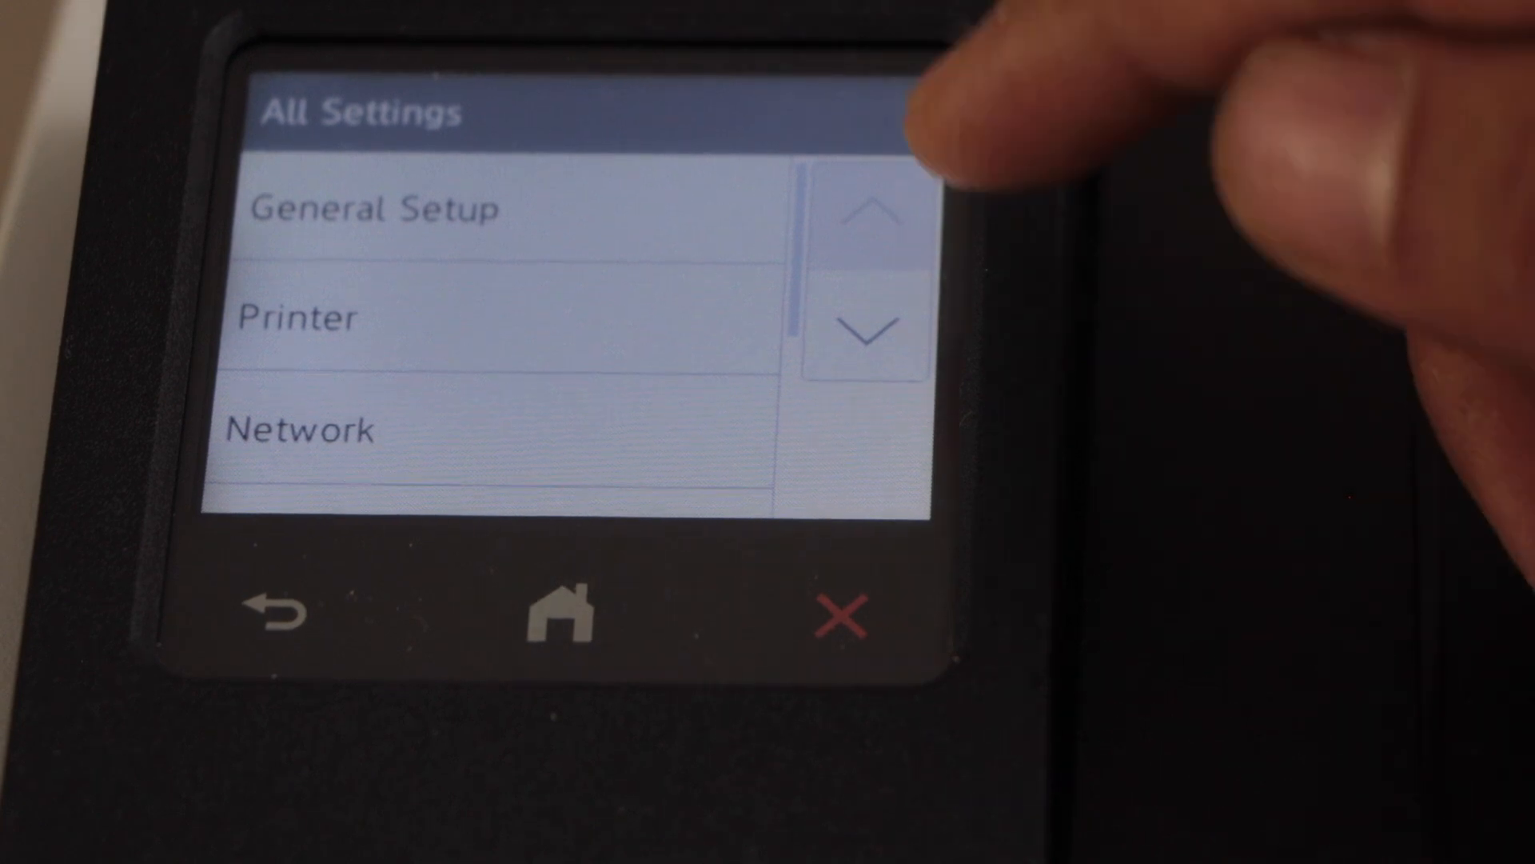
{"action": "left_click", "coordinate": [854, 323]}
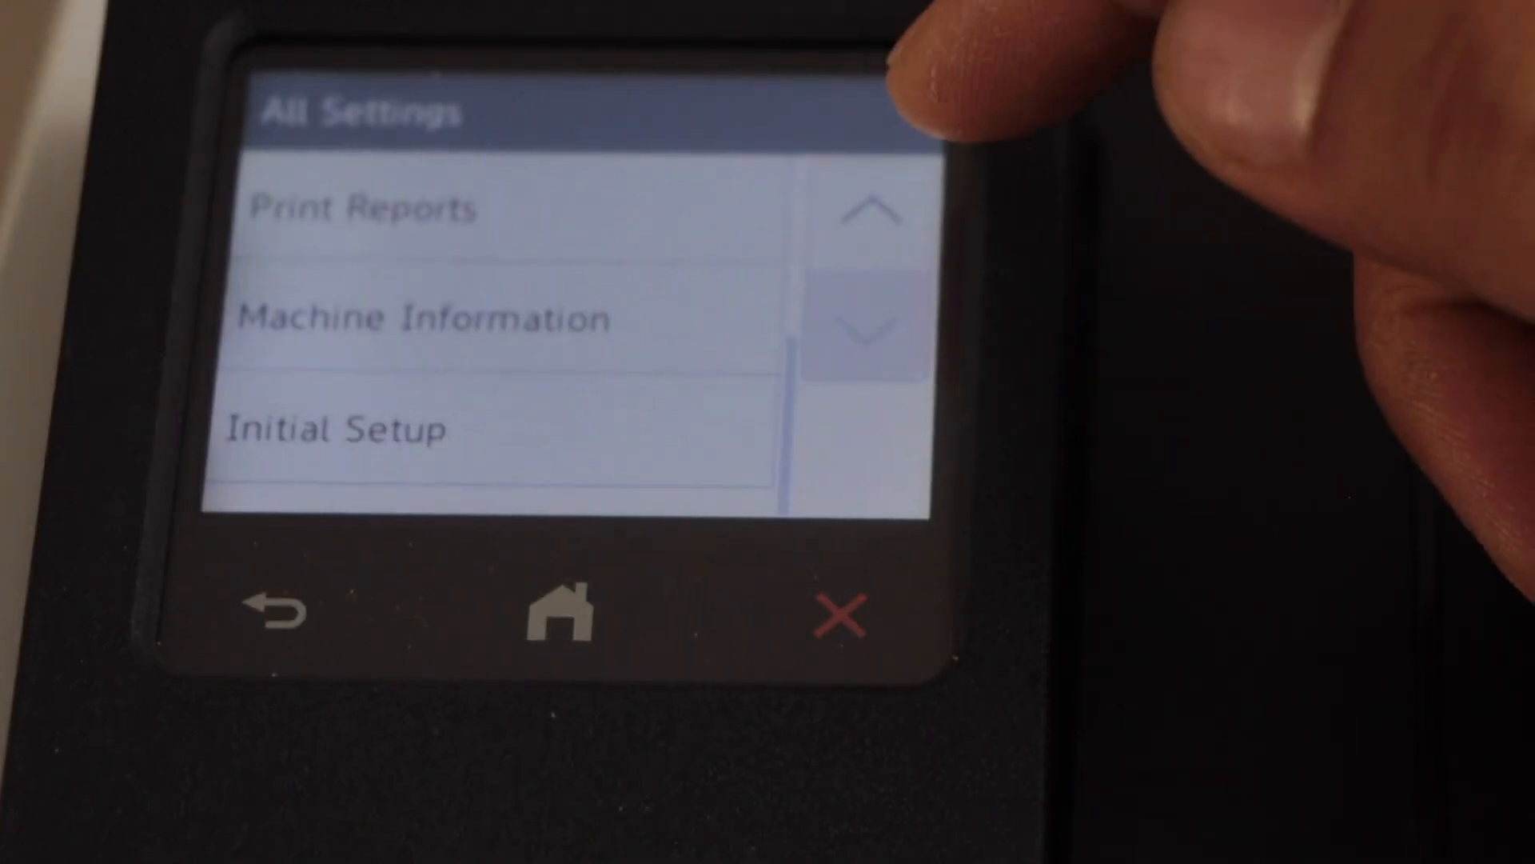
- Run Initial Setup > Reset factory reset and hold Yes to confirm until initialization begins
{"action": "left_click", "coordinate": [338, 429]}
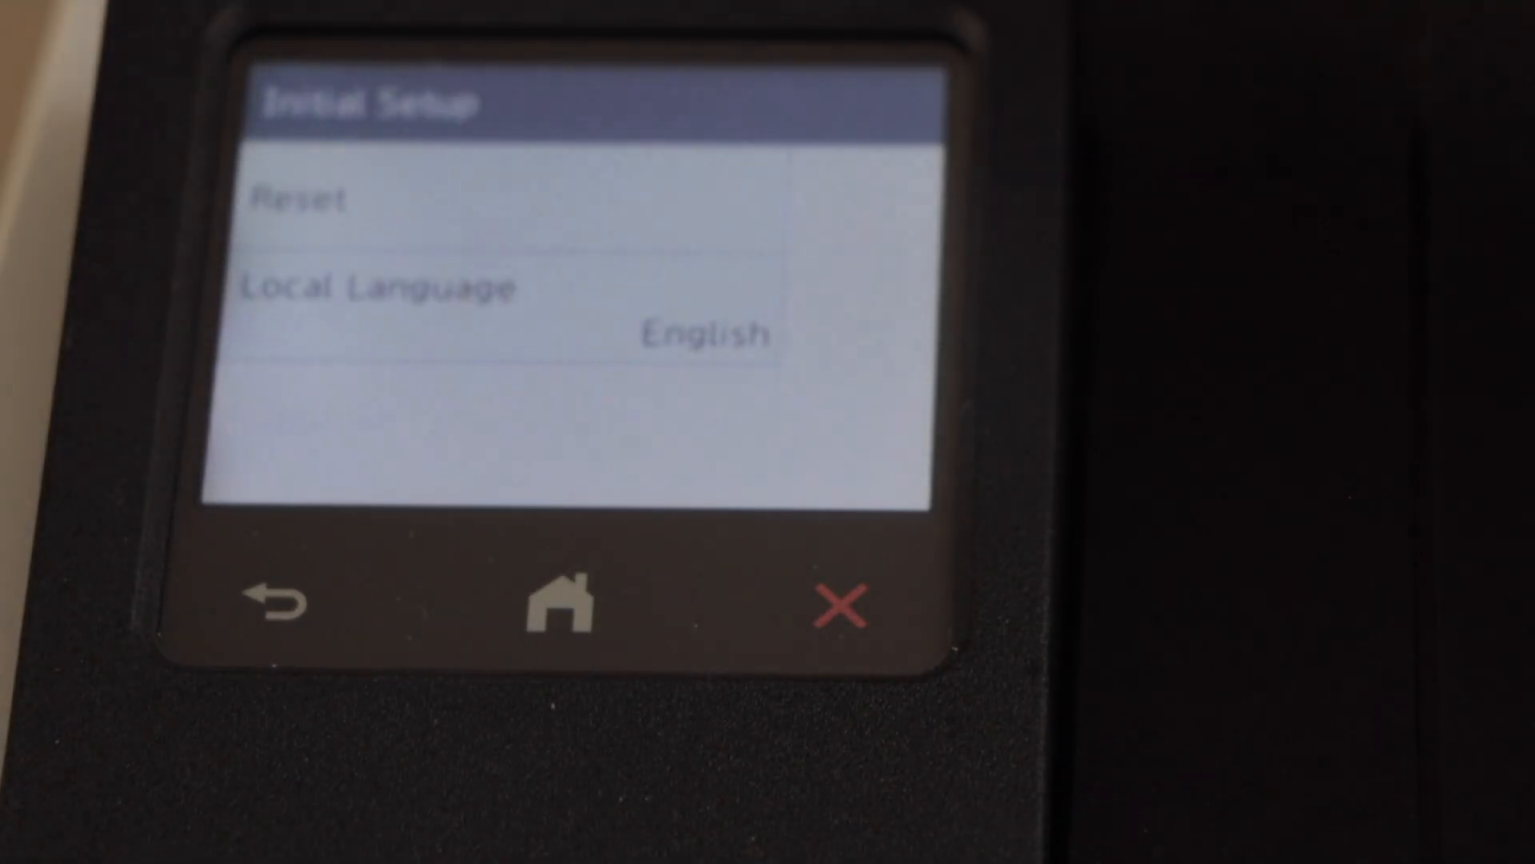
{"action": "left_click", "coordinate": [313, 195]}
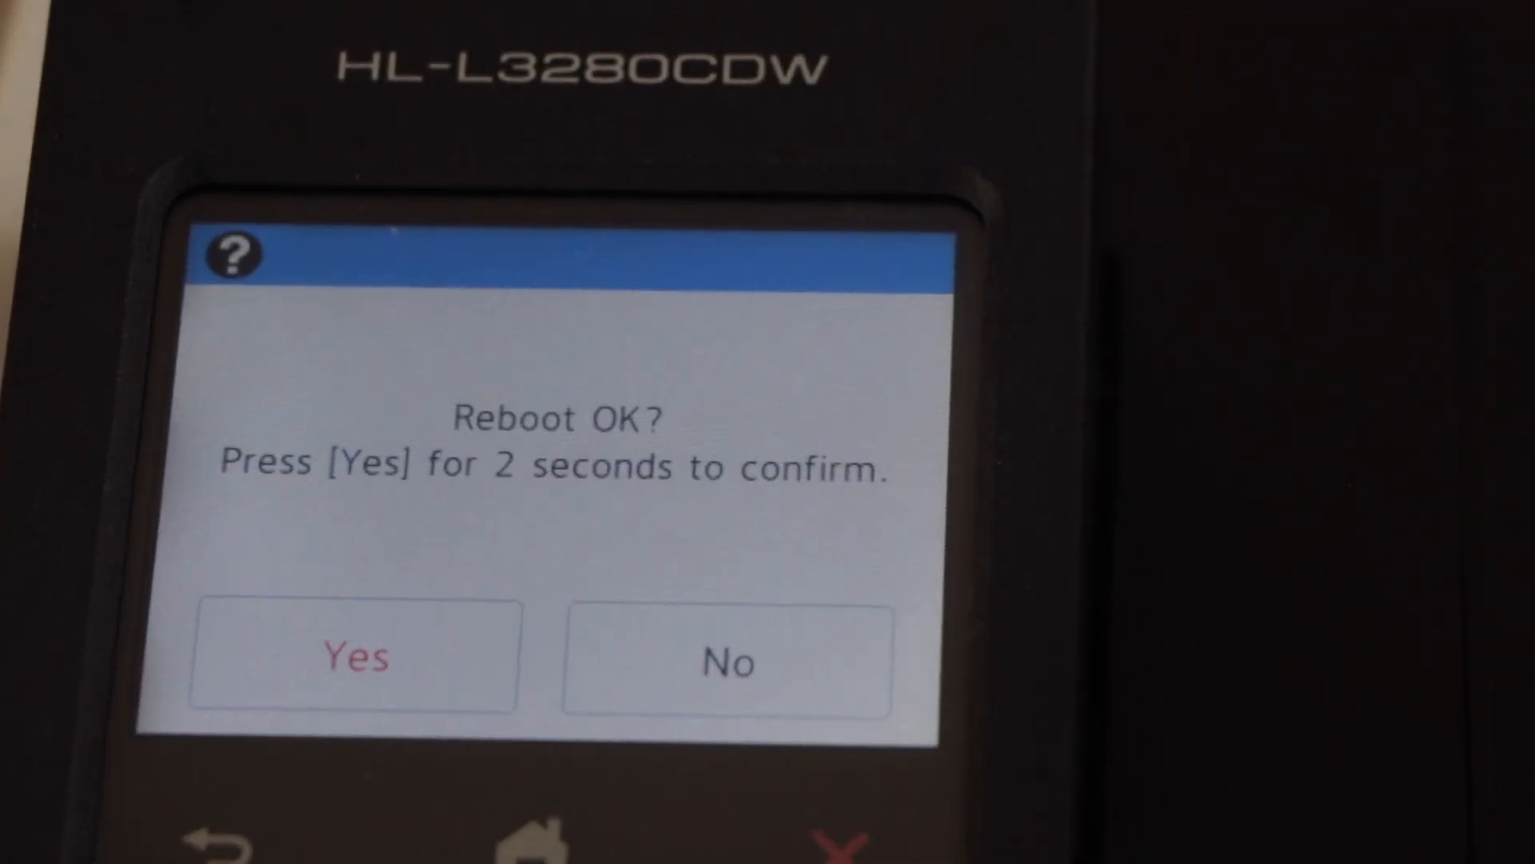
{"action": "left_click", "coordinate": [355, 656]}
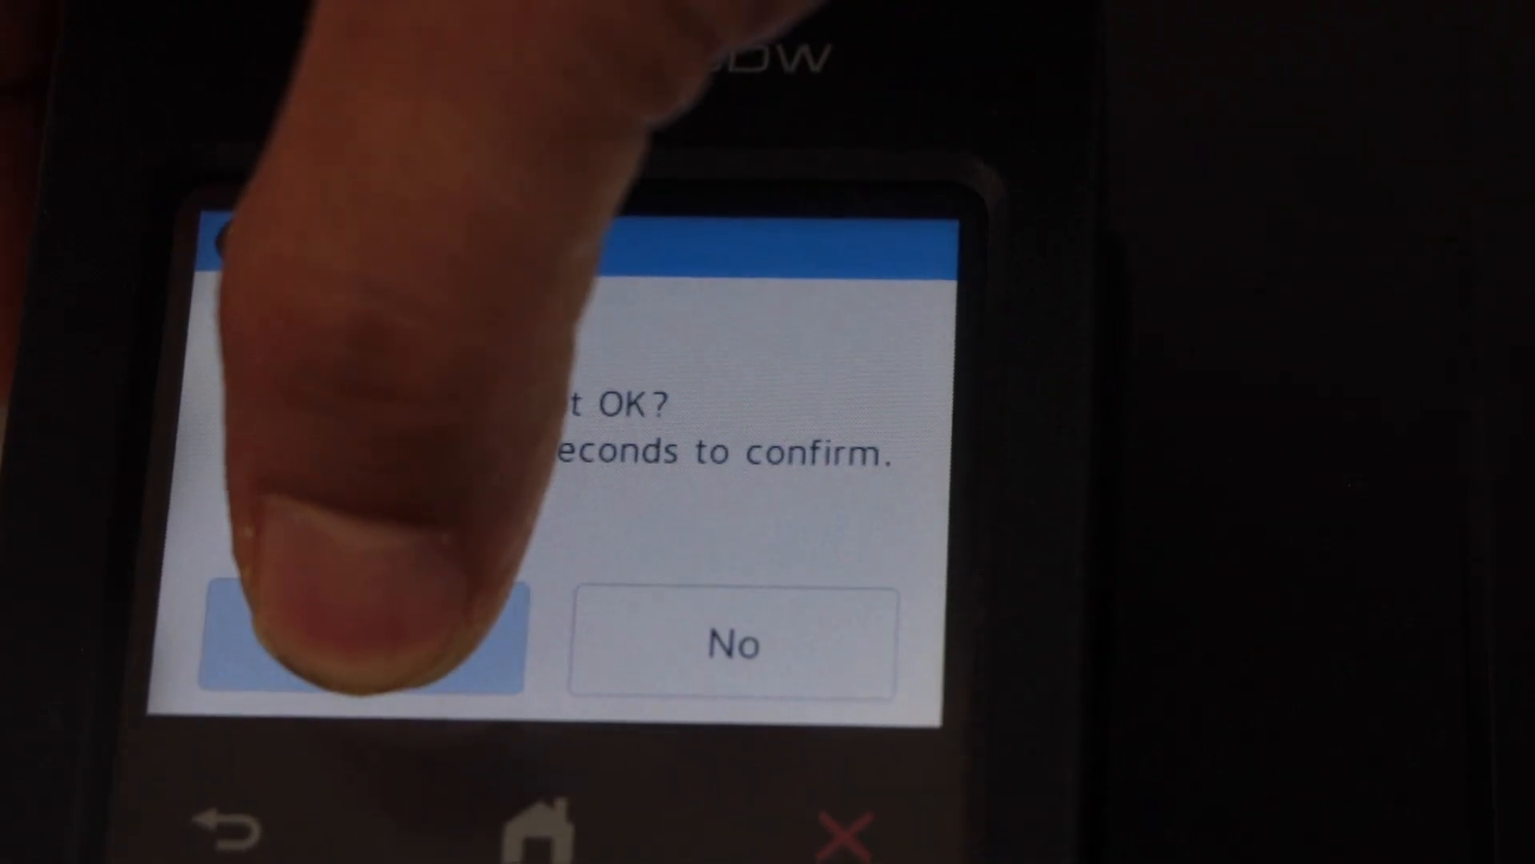
{"action": "left_click", "coordinate": [352, 643]}
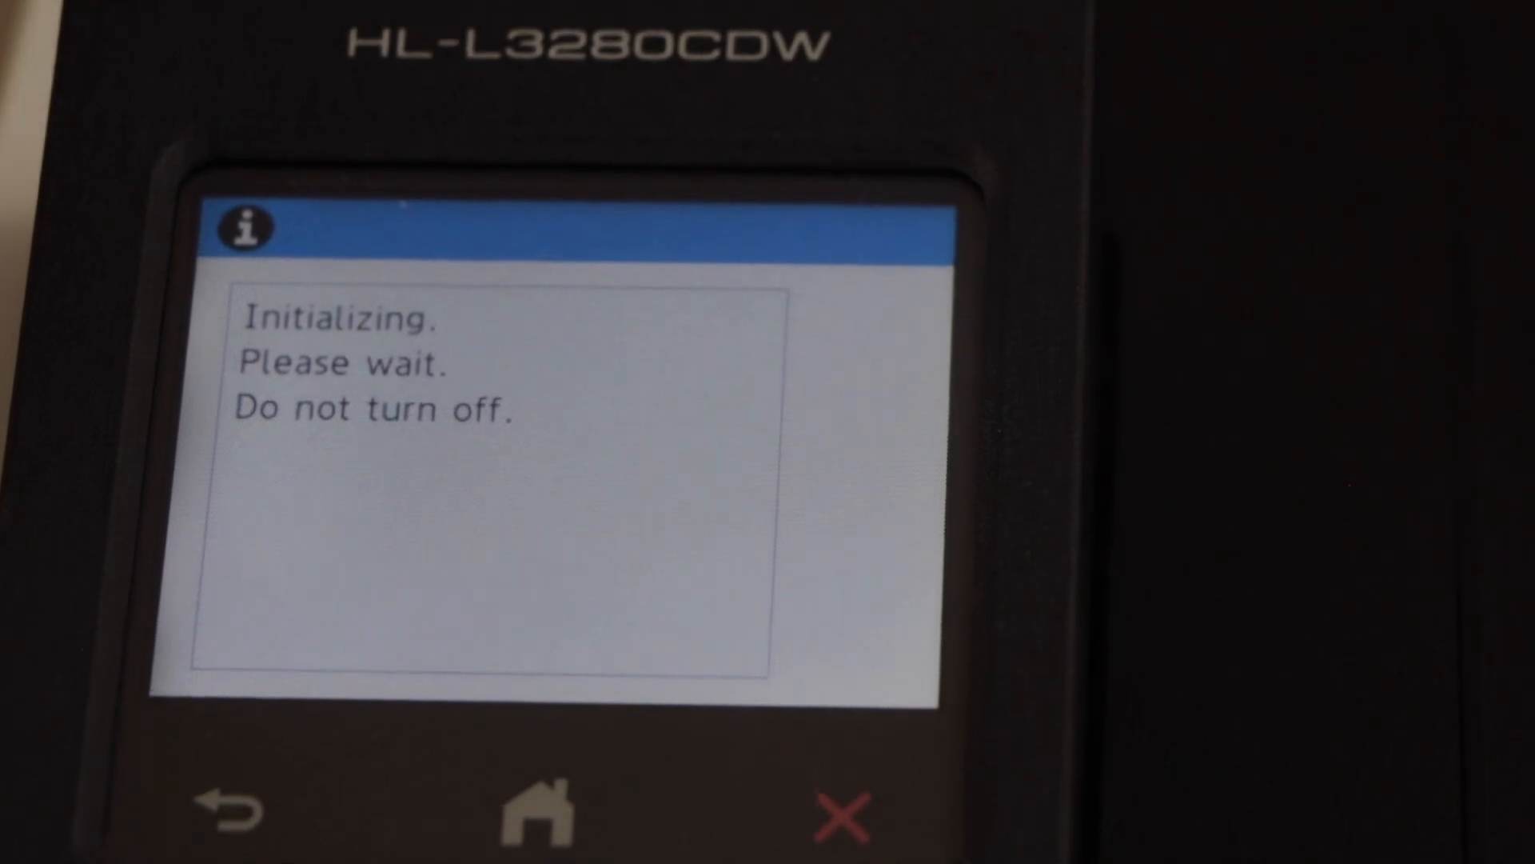